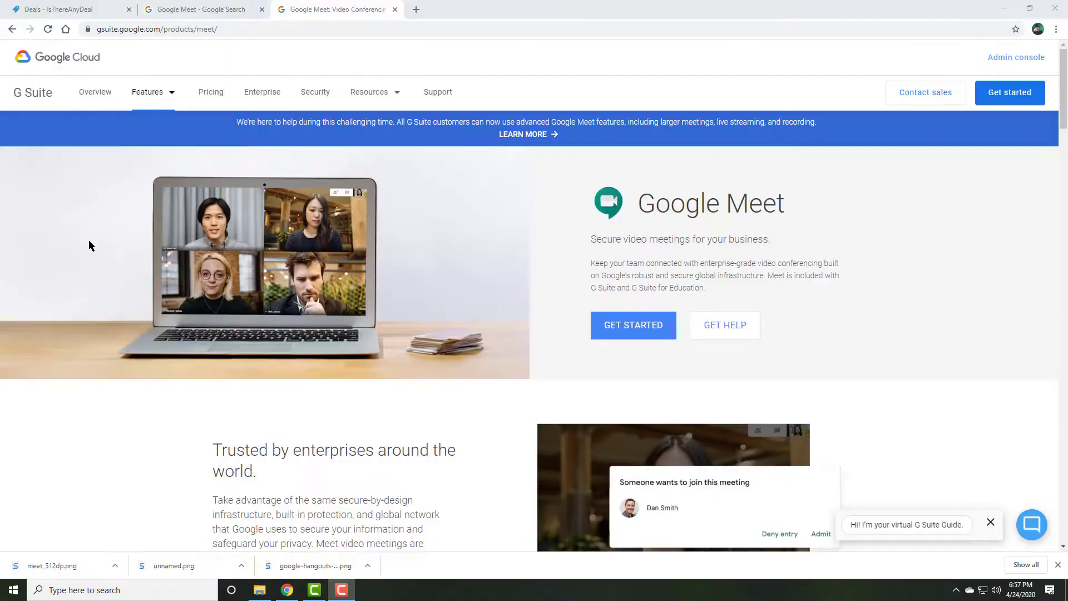
# - Search for Classroom in incognito and sign in with the teacher email and password
pyautogui.scroll(-3)
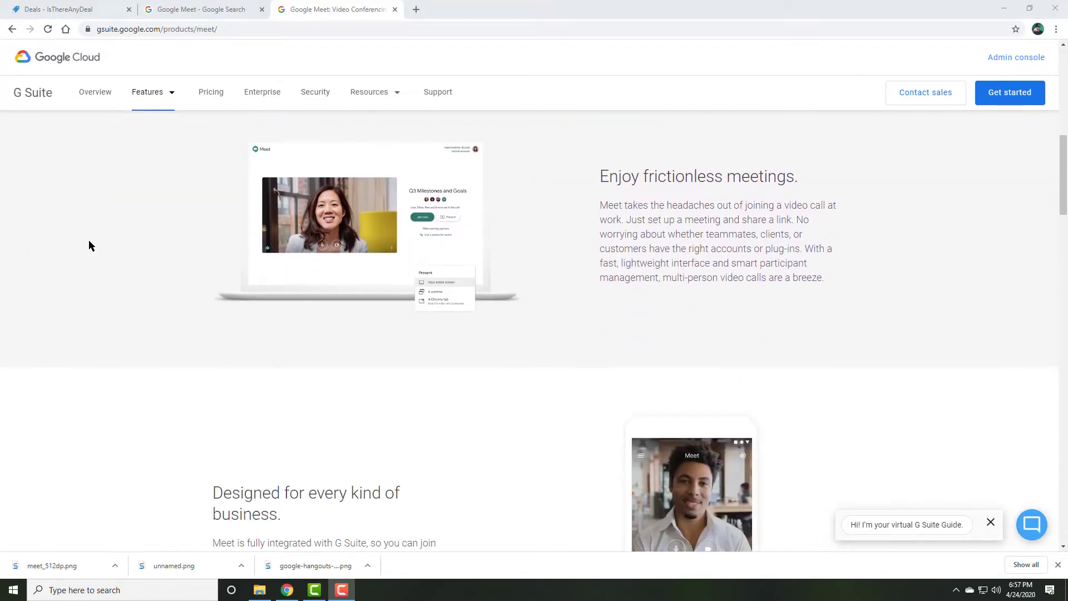
pyautogui.scroll(-3)
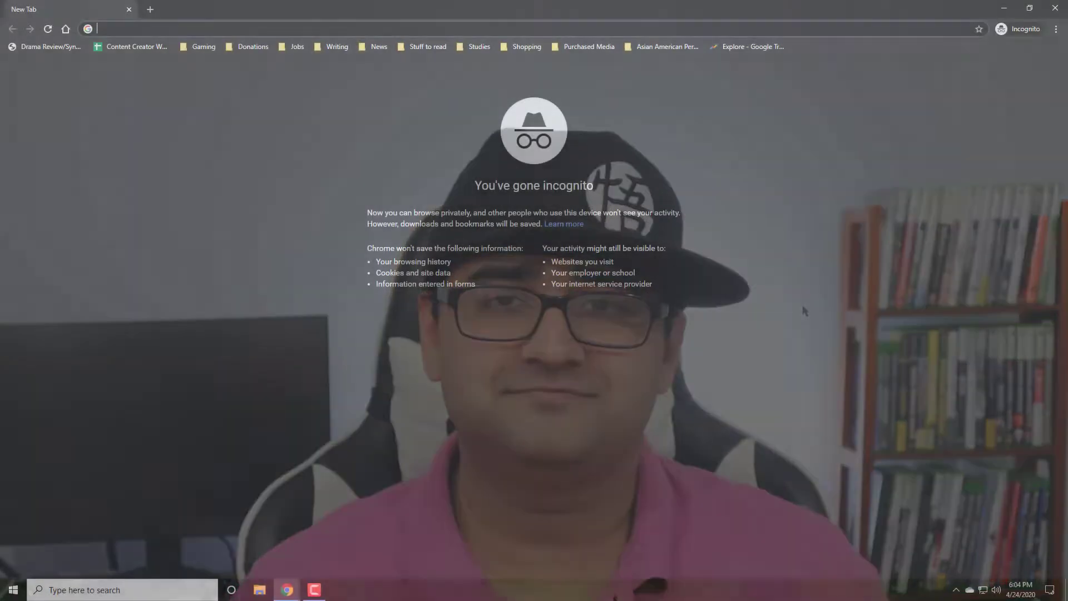
pyautogui.write('classs')
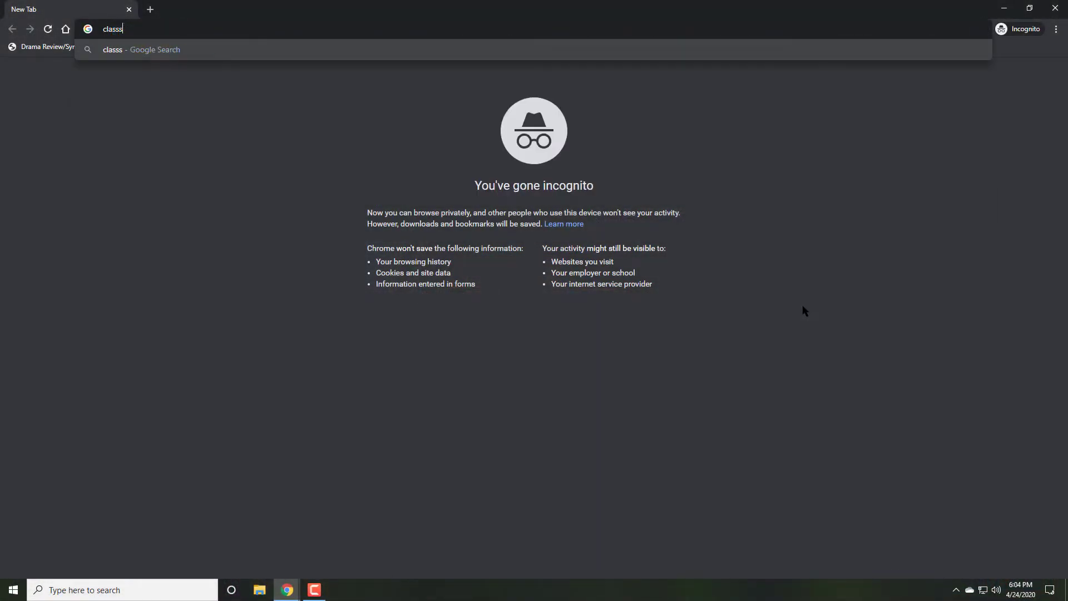
pyautogui.write('classroom/?modal_active=none')
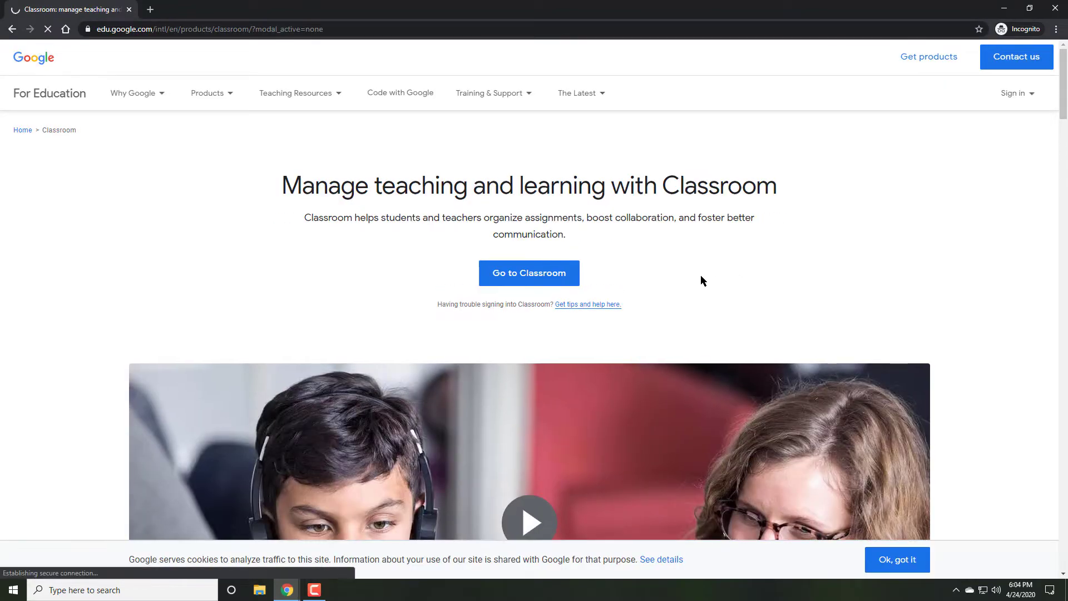
pyautogui.click(529, 273)
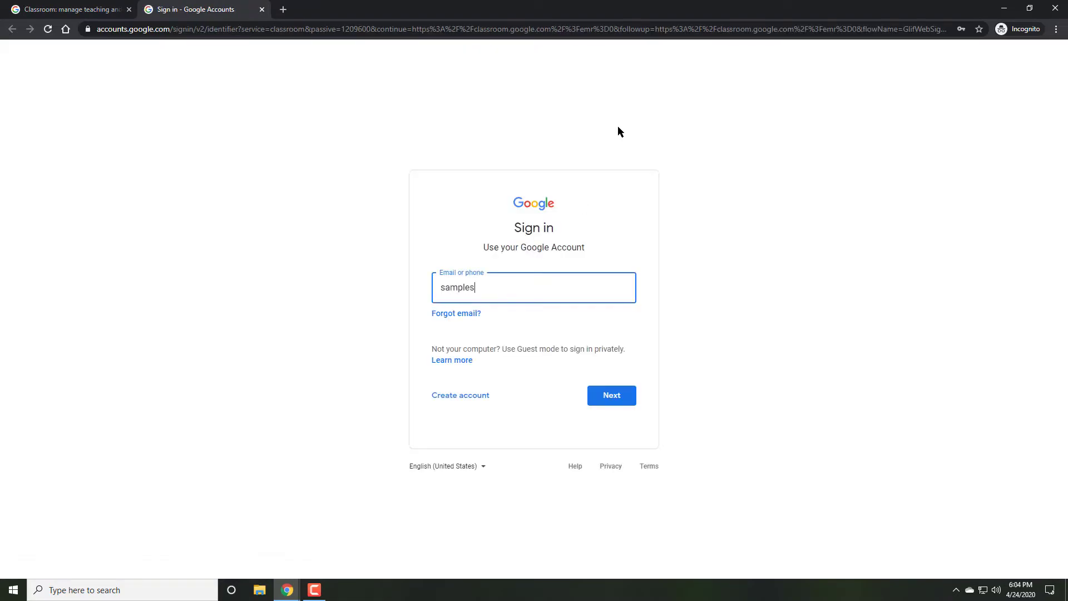
pyautogui.click(611, 395)
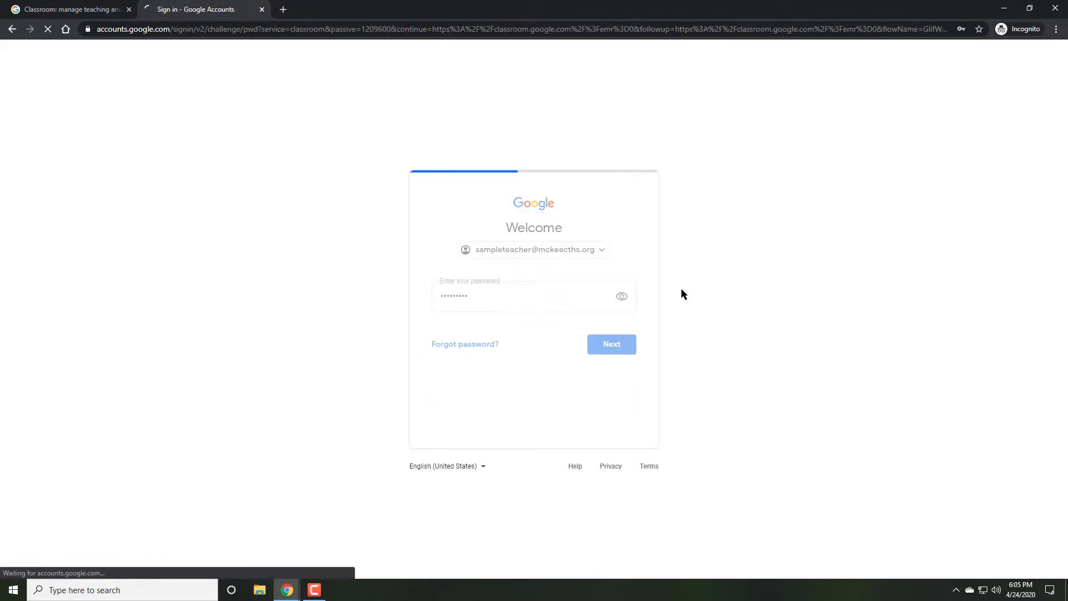
pyautogui.click(610, 344)
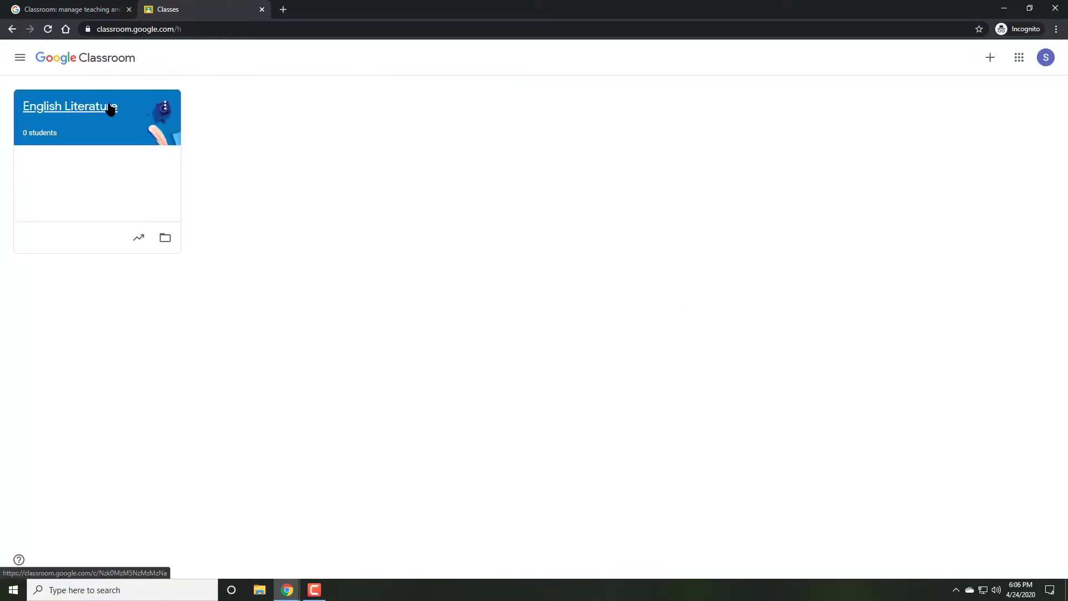
# - In English Literature's class settings, generate a student-visible Meet link, copy it, and save
pyautogui.click(69, 106)
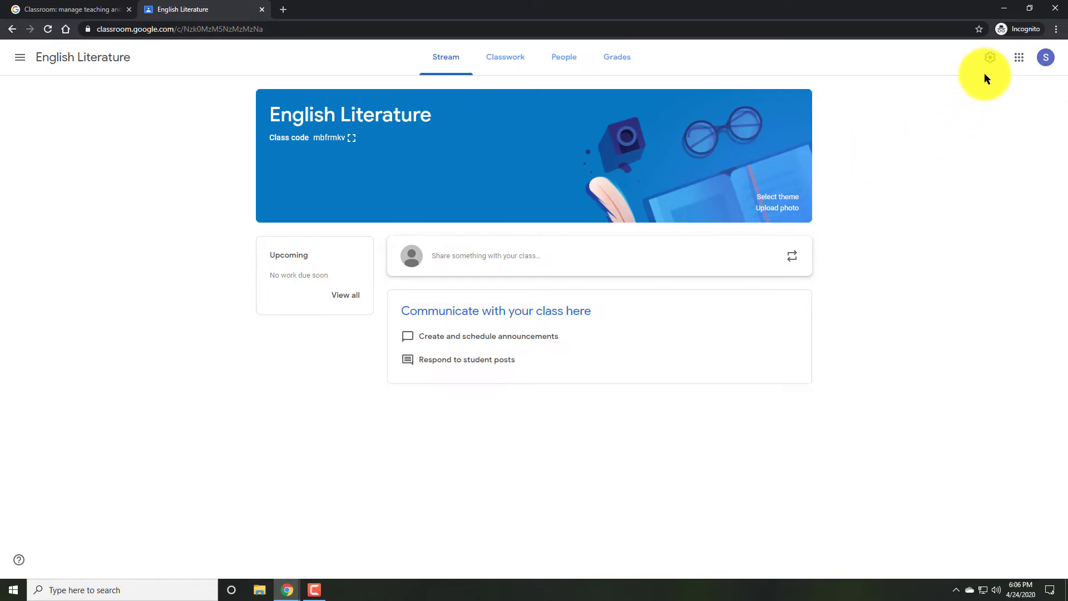
pyautogui.click(990, 57)
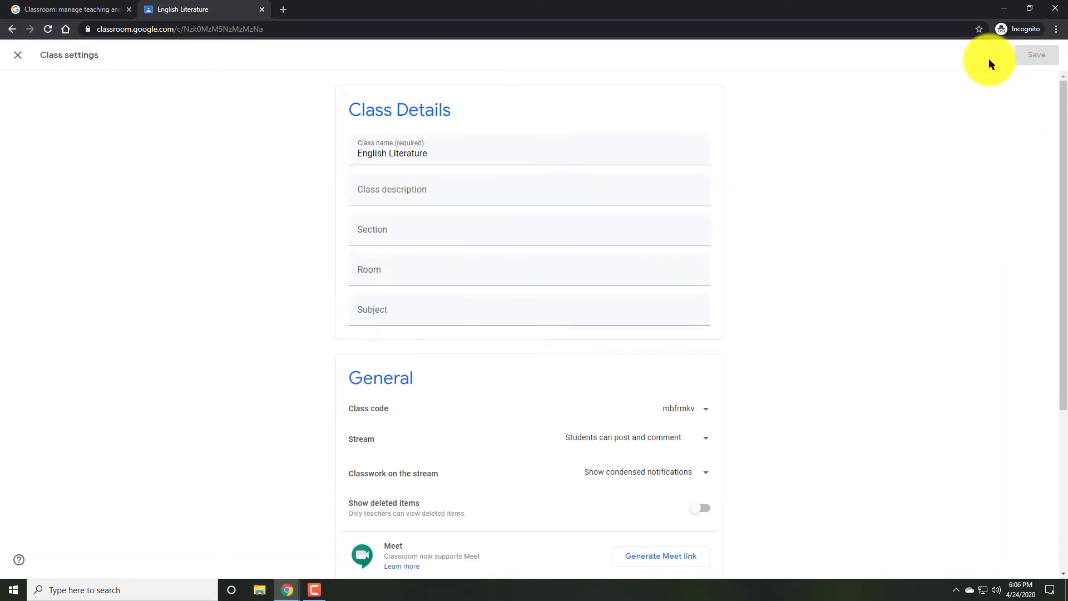
pyautogui.scroll(-3)
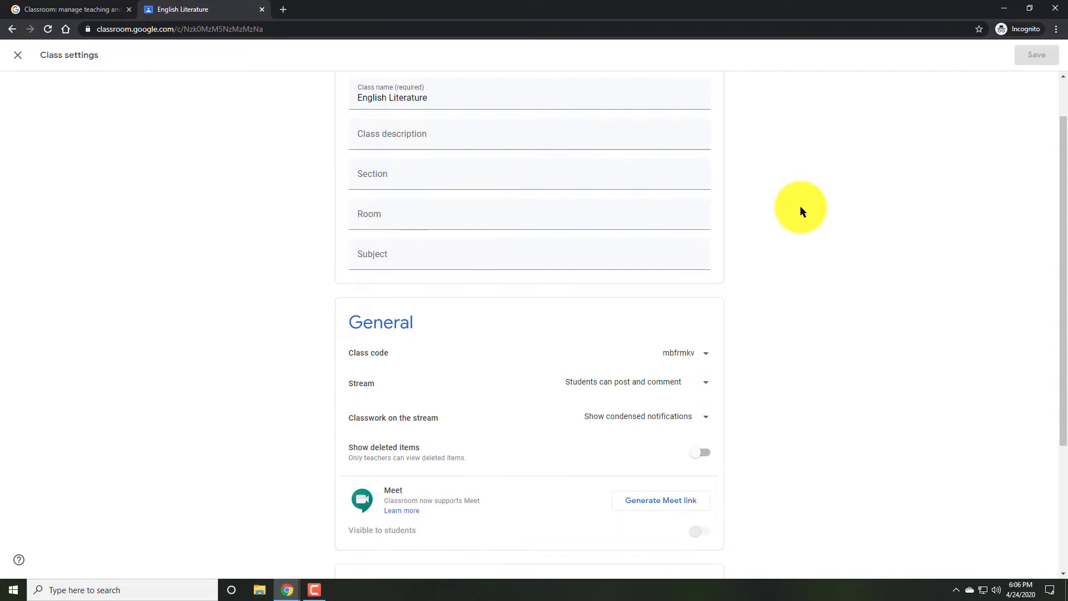
pyautogui.scroll(-3)
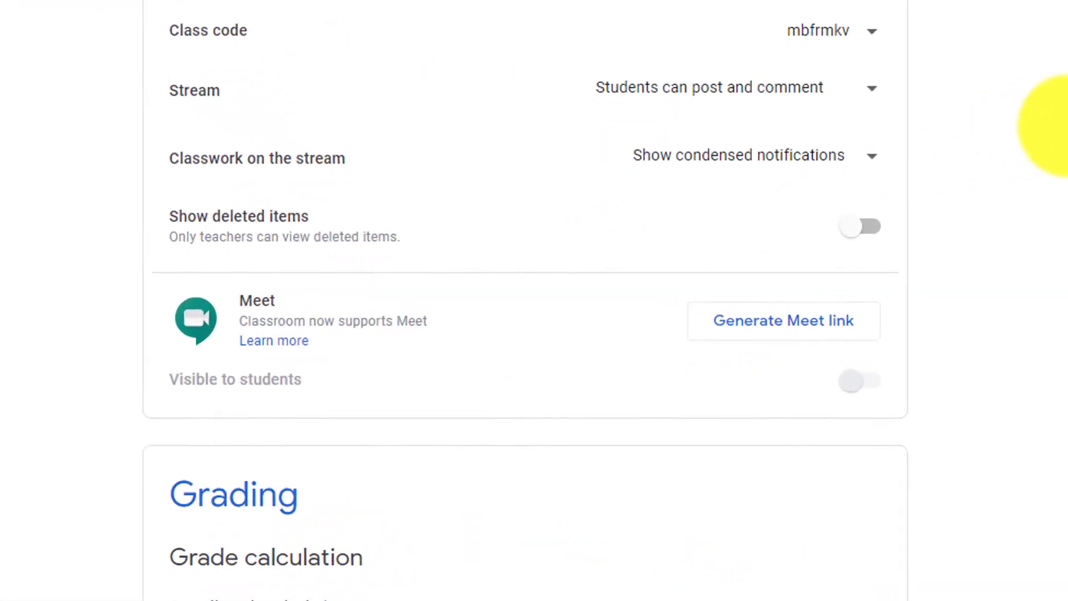
pyautogui.moveTo(307, 315)
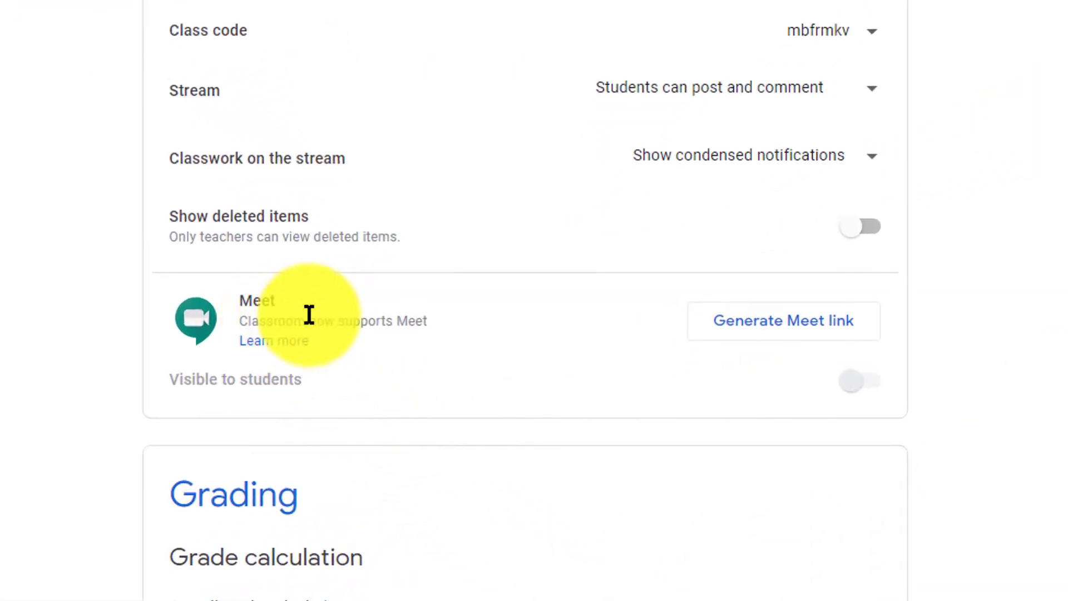
pyautogui.moveTo(631, 365)
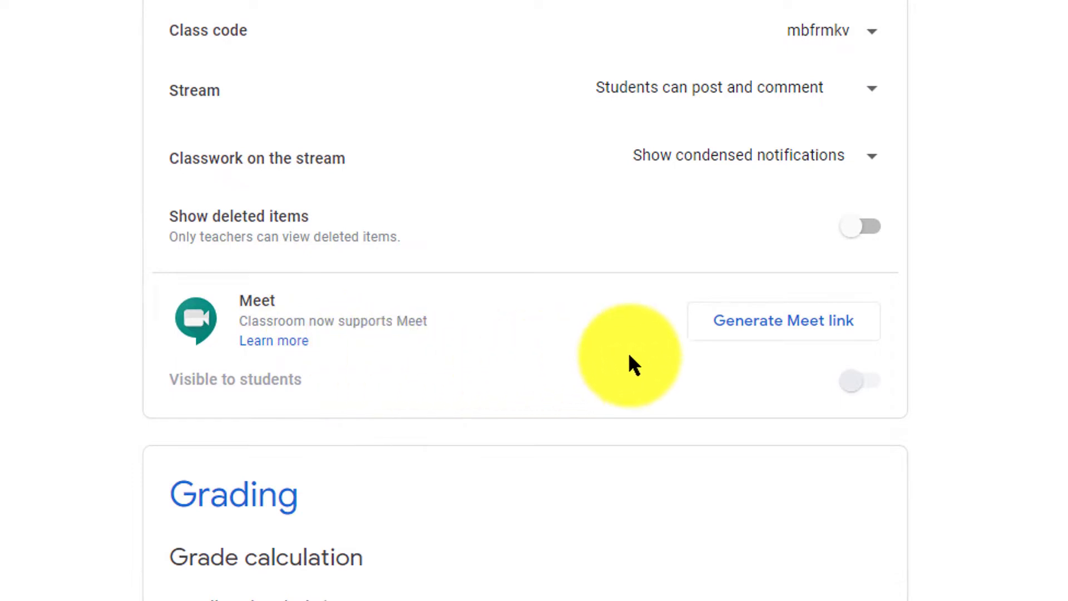
pyautogui.moveTo(765, 349)
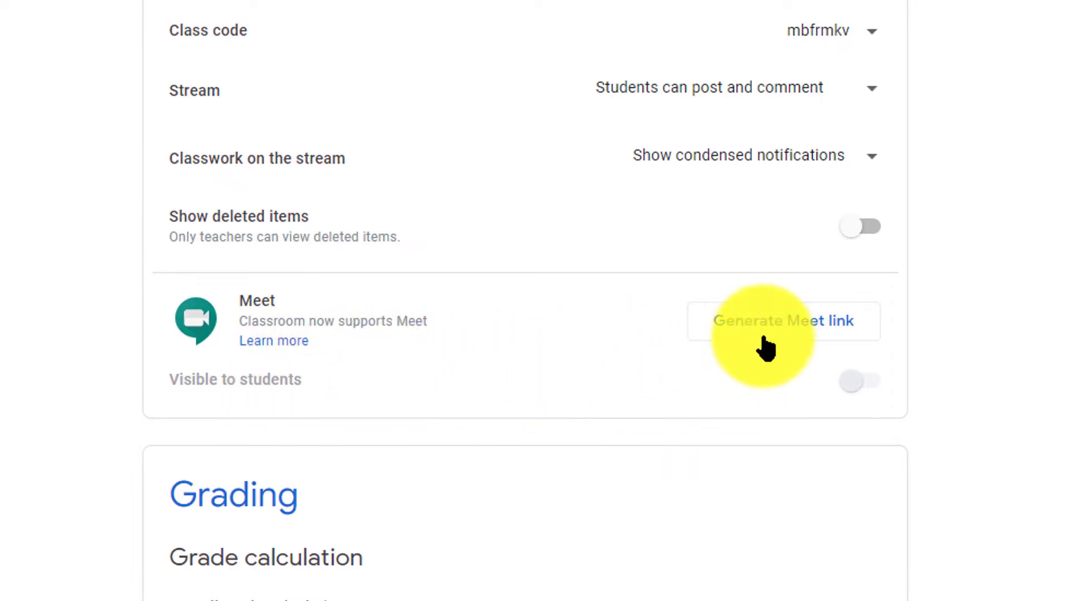
pyautogui.click(783, 321)
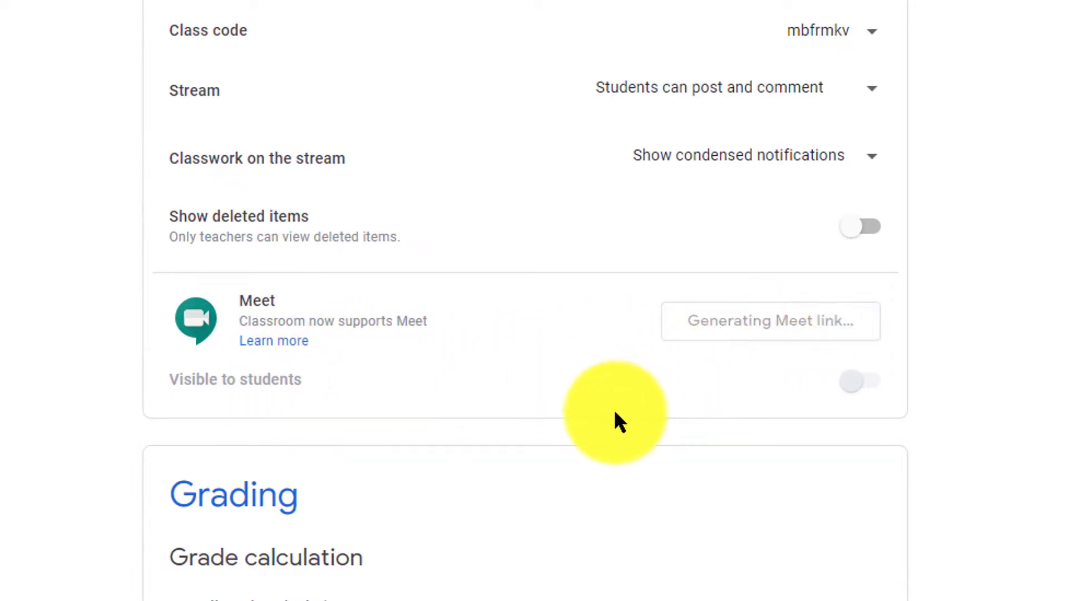
pyautogui.click(860, 380)
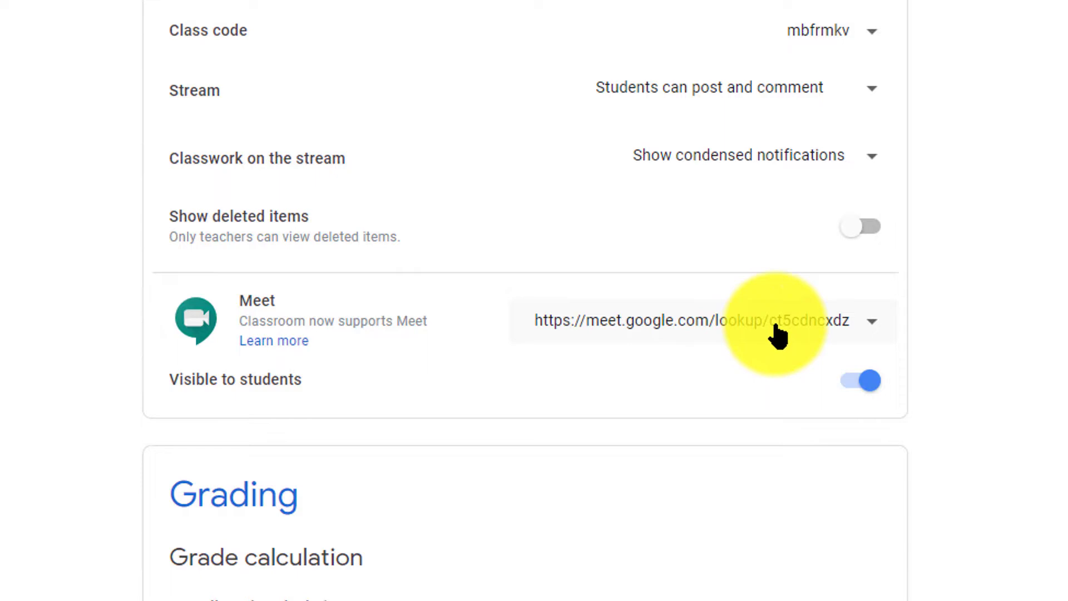
pyautogui.moveTo(956, 340)
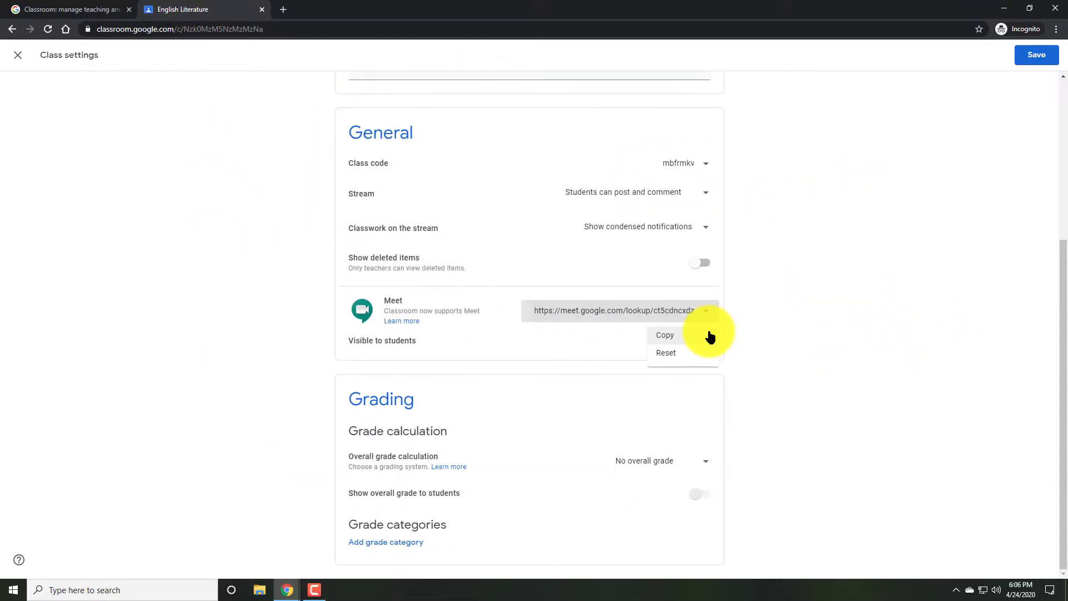
pyautogui.click(665, 334)
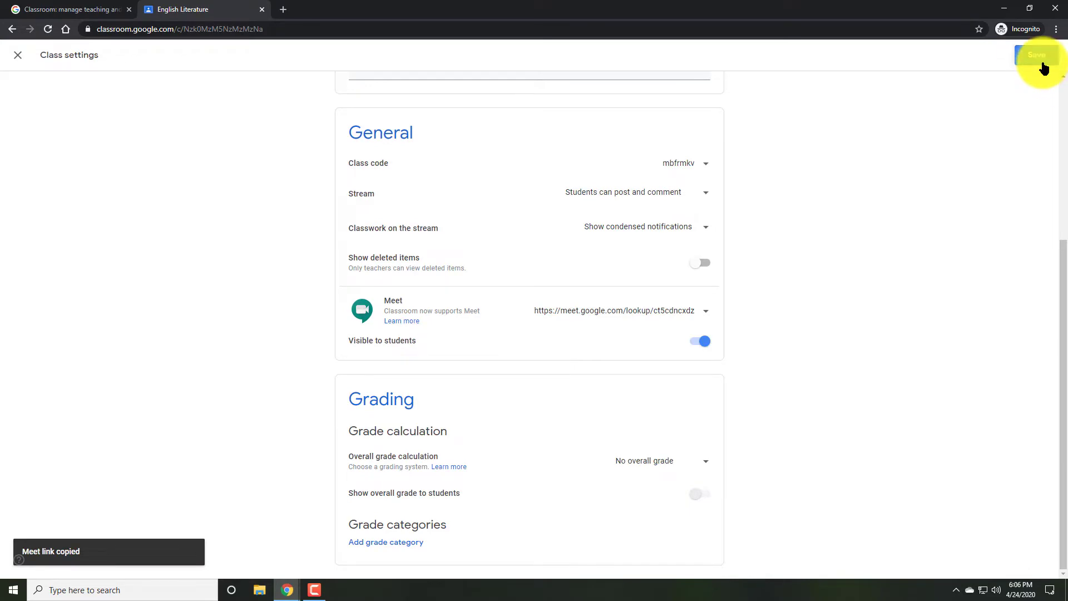
pyautogui.click(1036, 55)
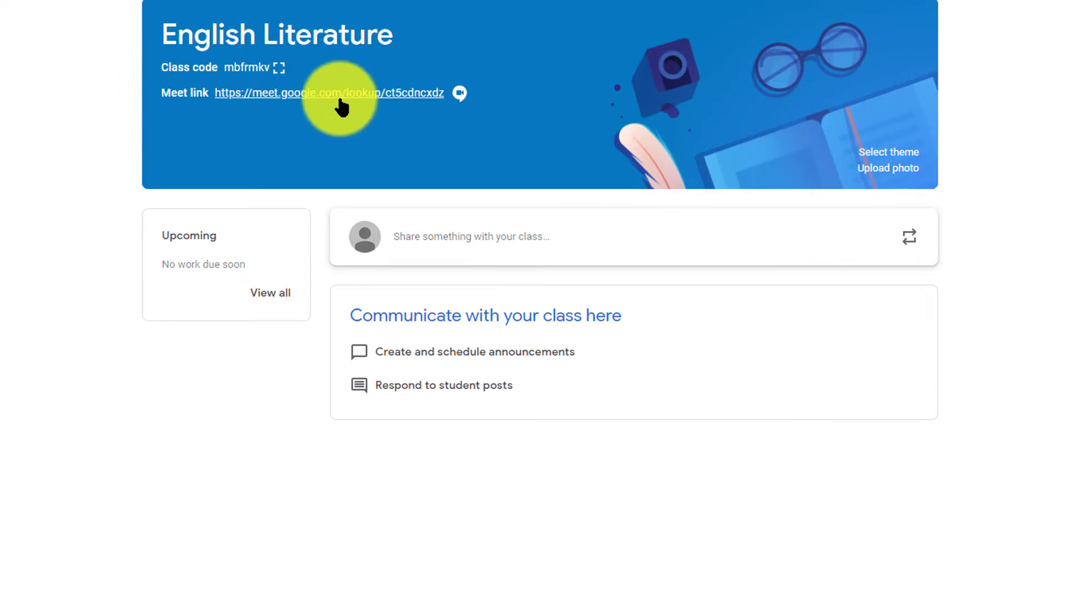
# - Post 'This will be our permanent Me…' to the stream, then open the banner Meet link
pyautogui.click(470, 237)
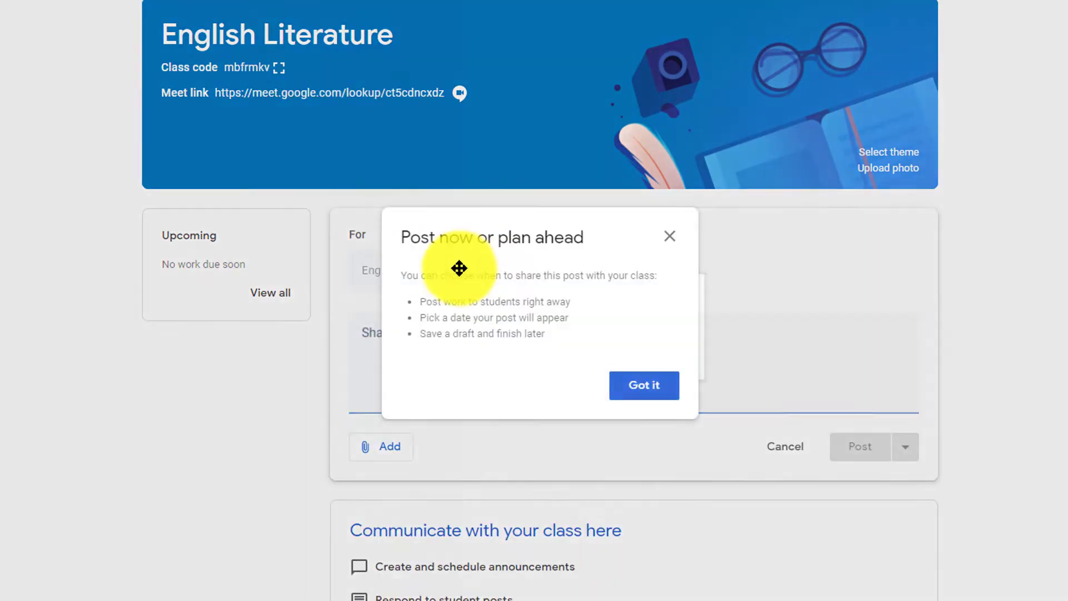
pyautogui.click(642, 385)
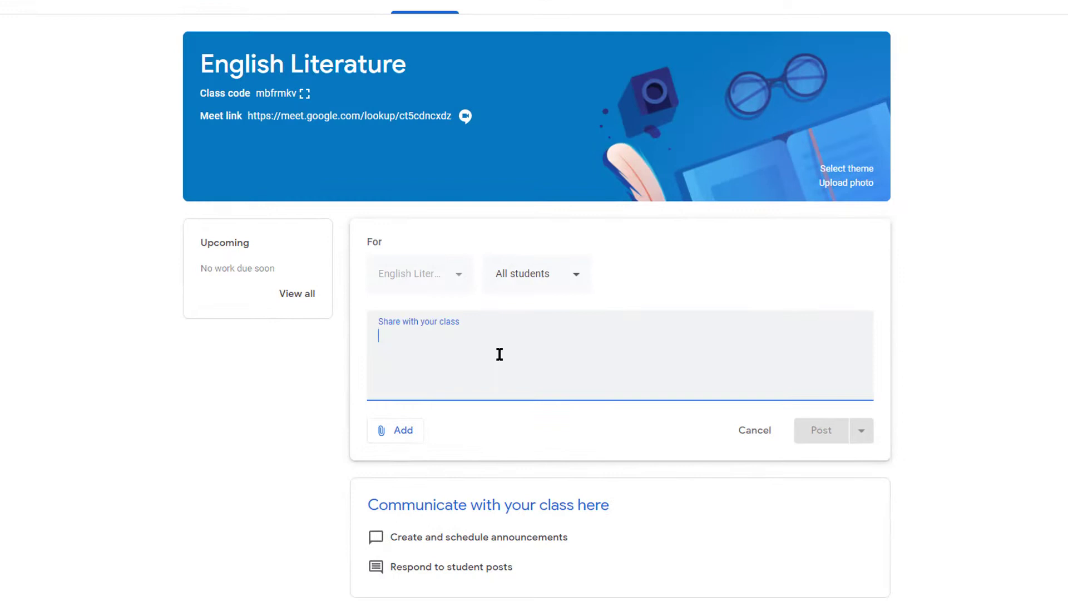
pyautogui.write('This will be our permanent Meet link. It is also always on top of the classroom, under the class name.')
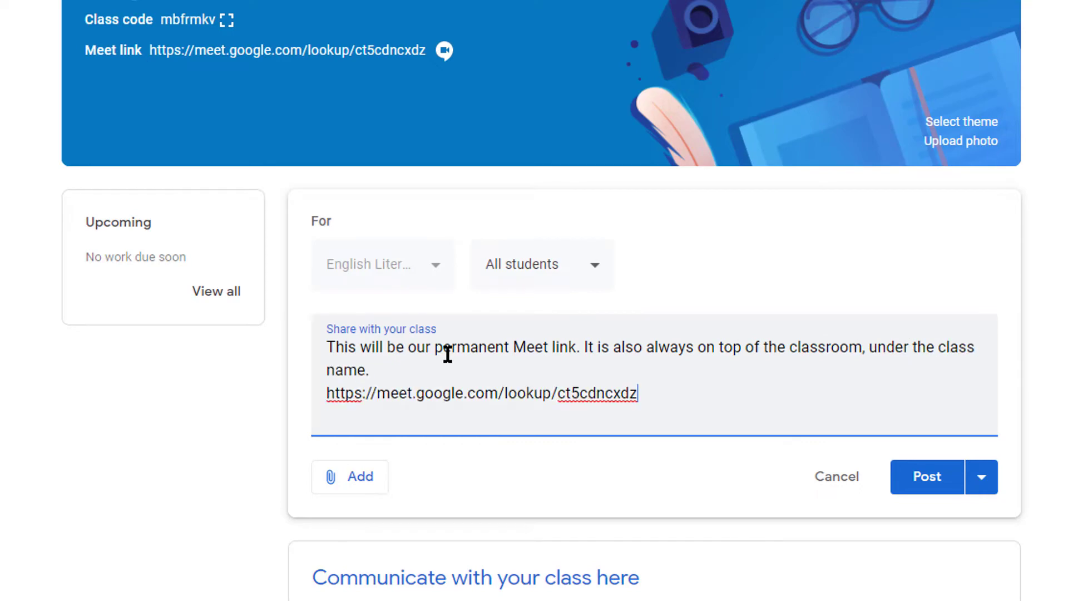
pyautogui.click(926, 476)
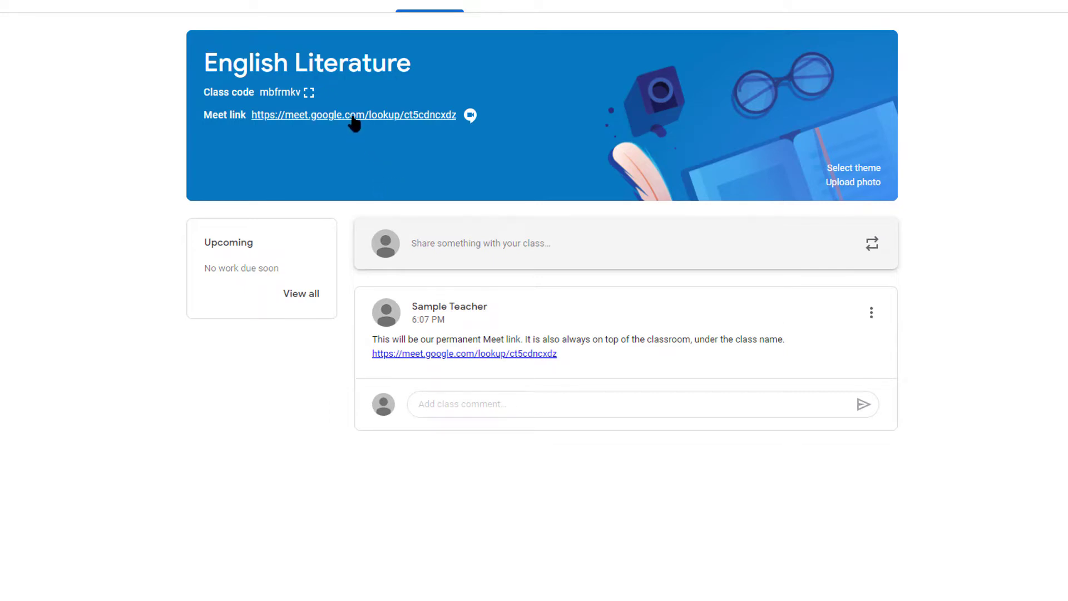
pyautogui.click(353, 114)
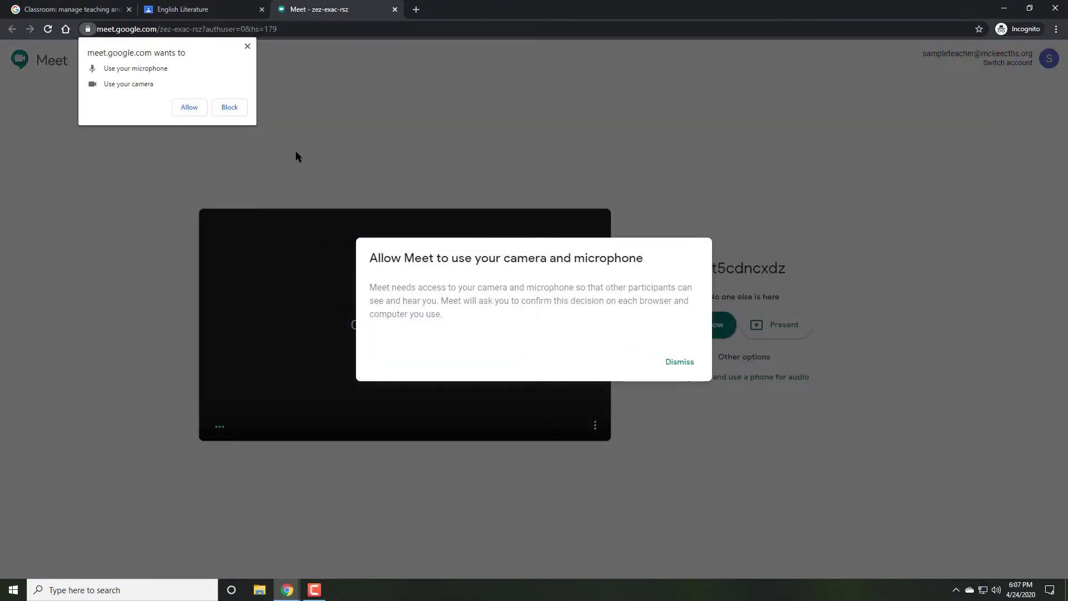
pyautogui.moveTo(214, 137)
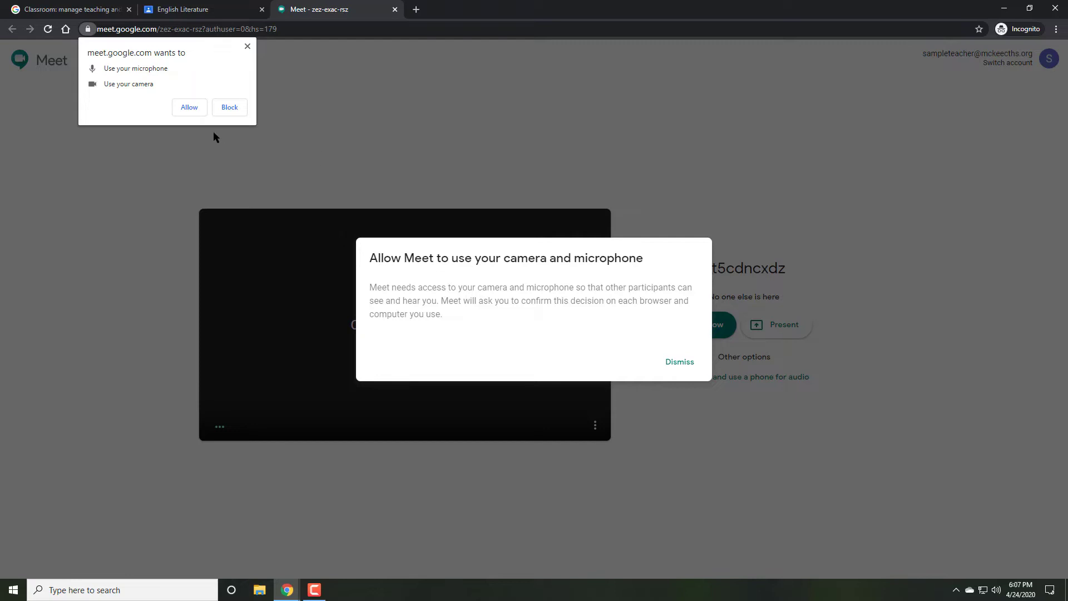
pyautogui.moveTo(629, 334)
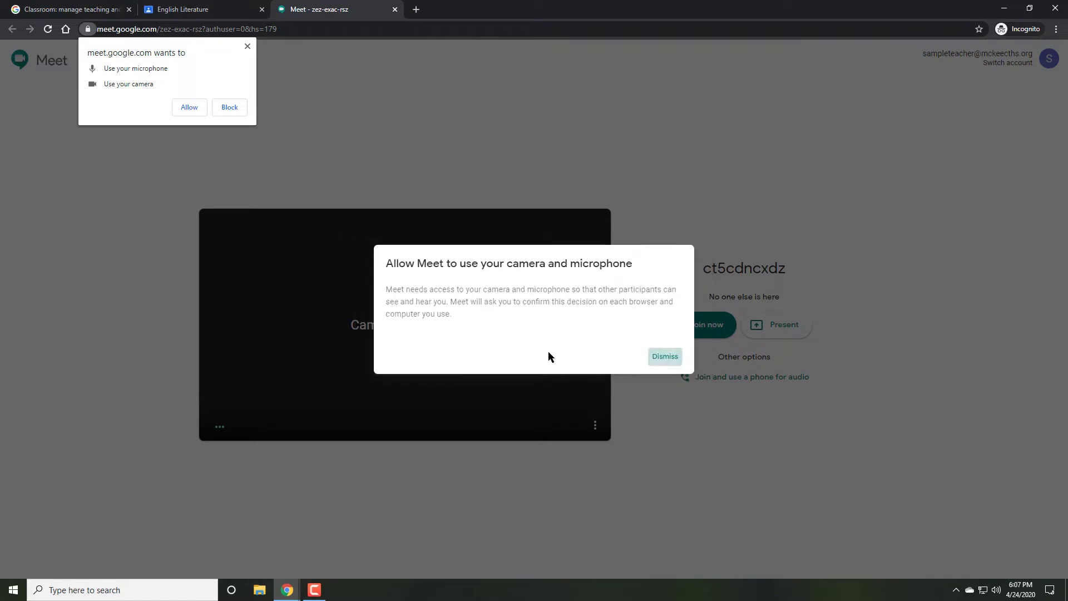
# - Dismiss the 'Allow Meet to use your camera and microphone' notice on the preview
pyautogui.click(189, 107)
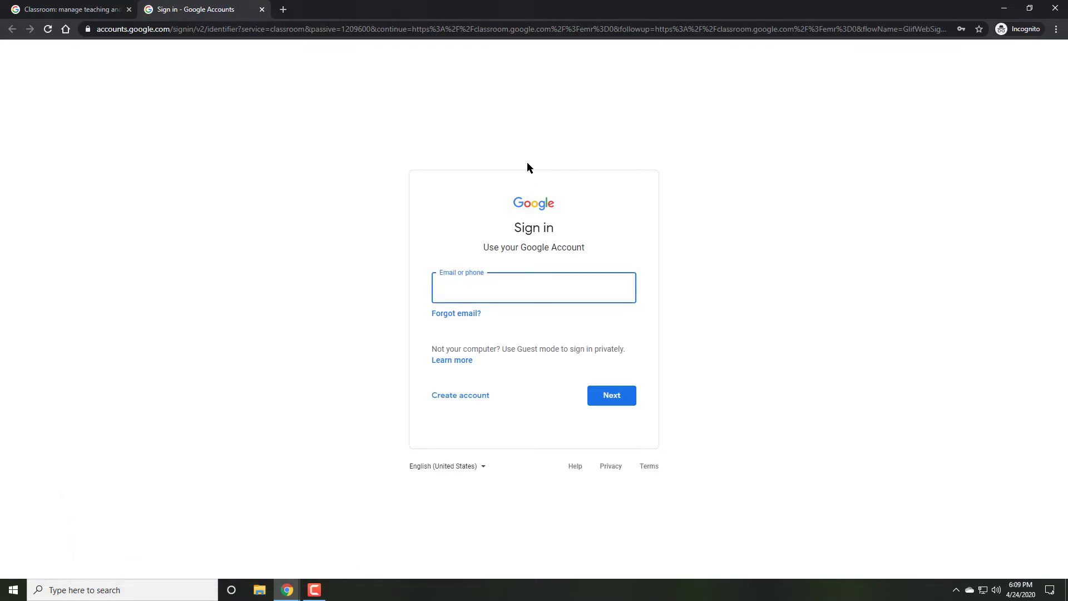
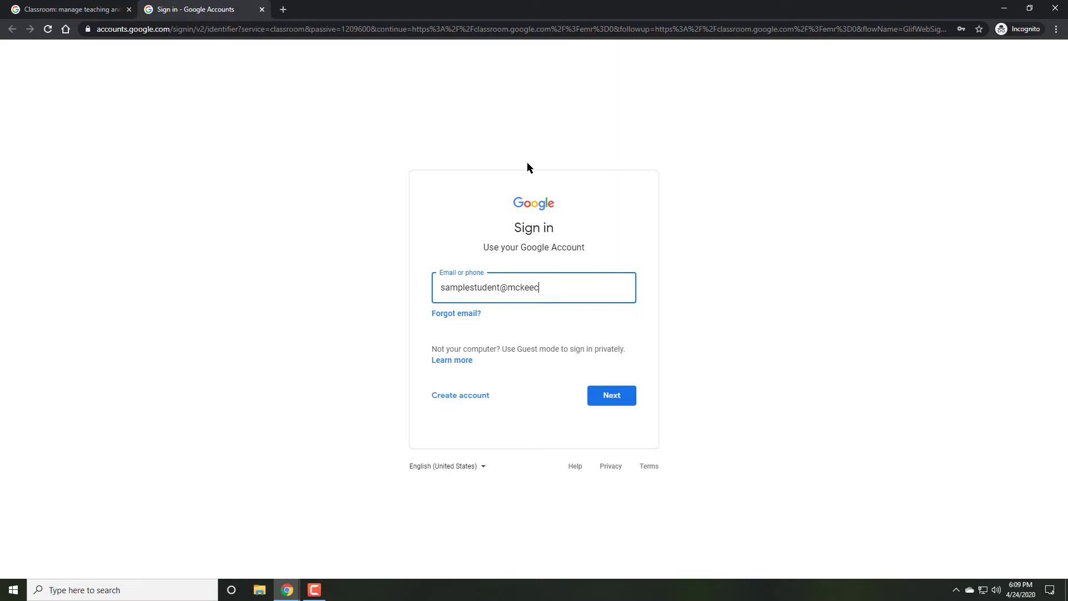
# - Sign in with the student email 'samplestu…' and its password
pyautogui.click(610, 395)
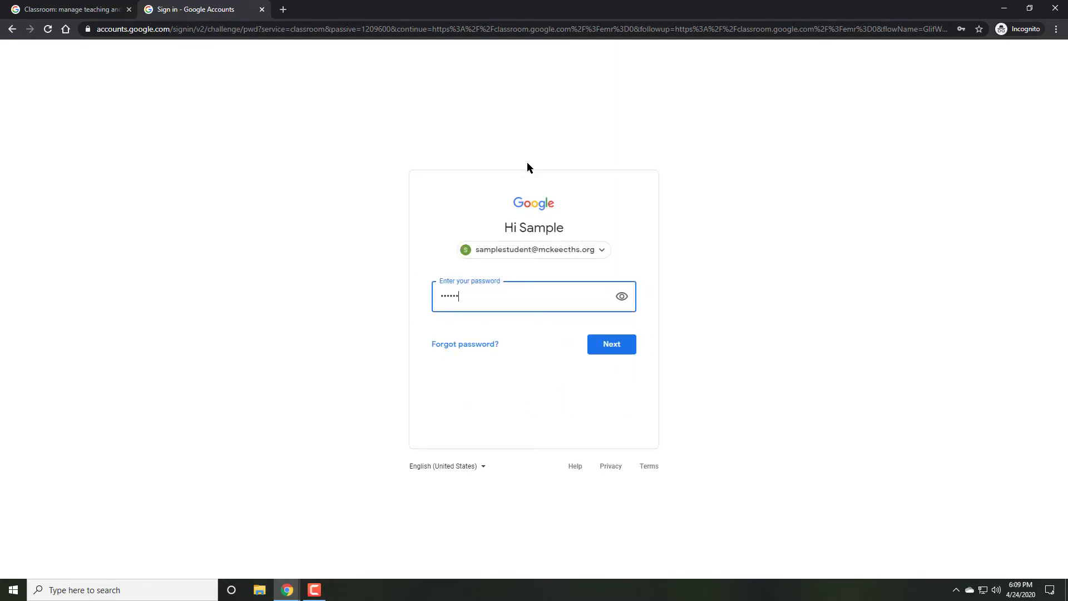
pyautogui.click(610, 344)
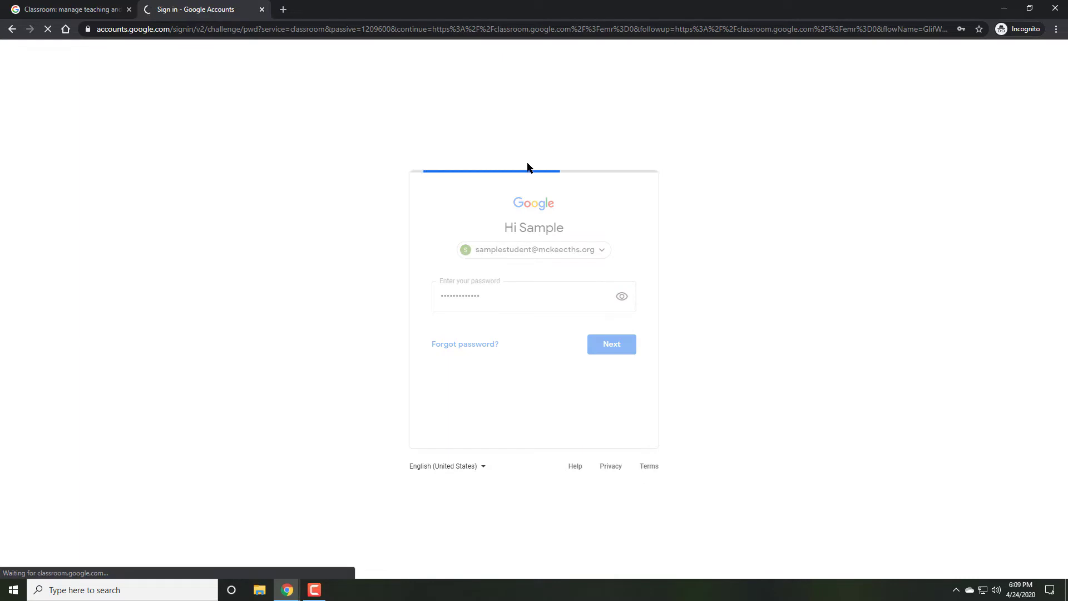
pyautogui.click(611, 344)
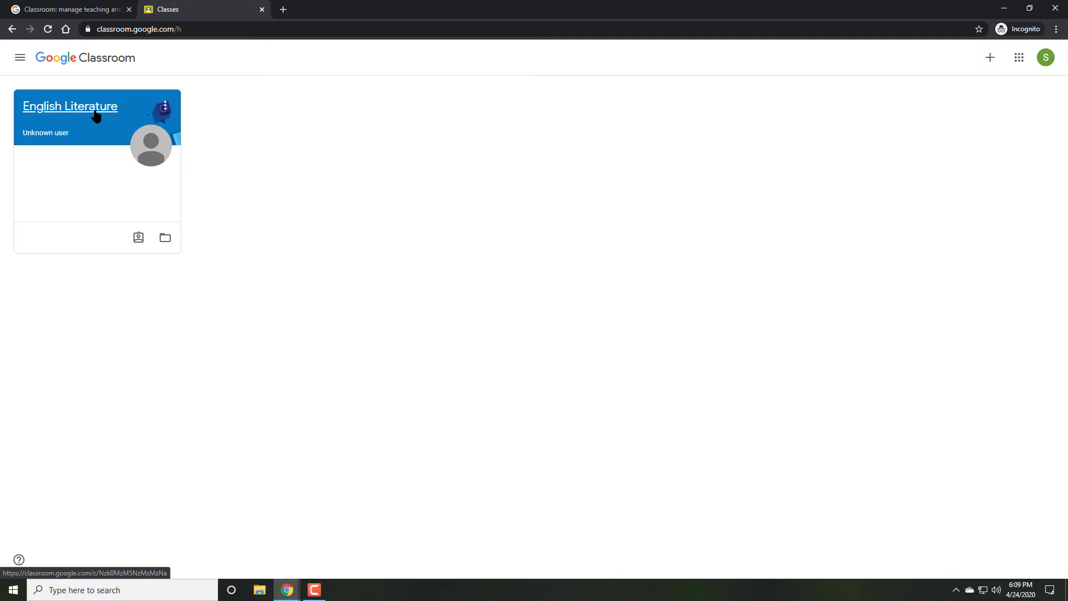
# - Open the English Literature class card and follow the Meet link under its title
pyautogui.click(70, 106)
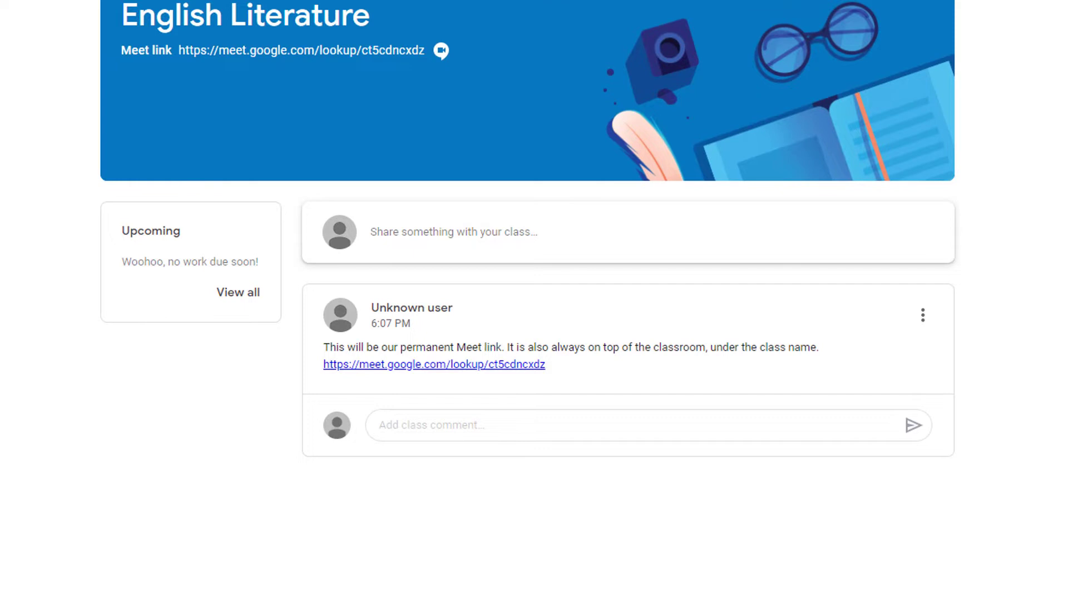
pyautogui.moveTo(479, 47)
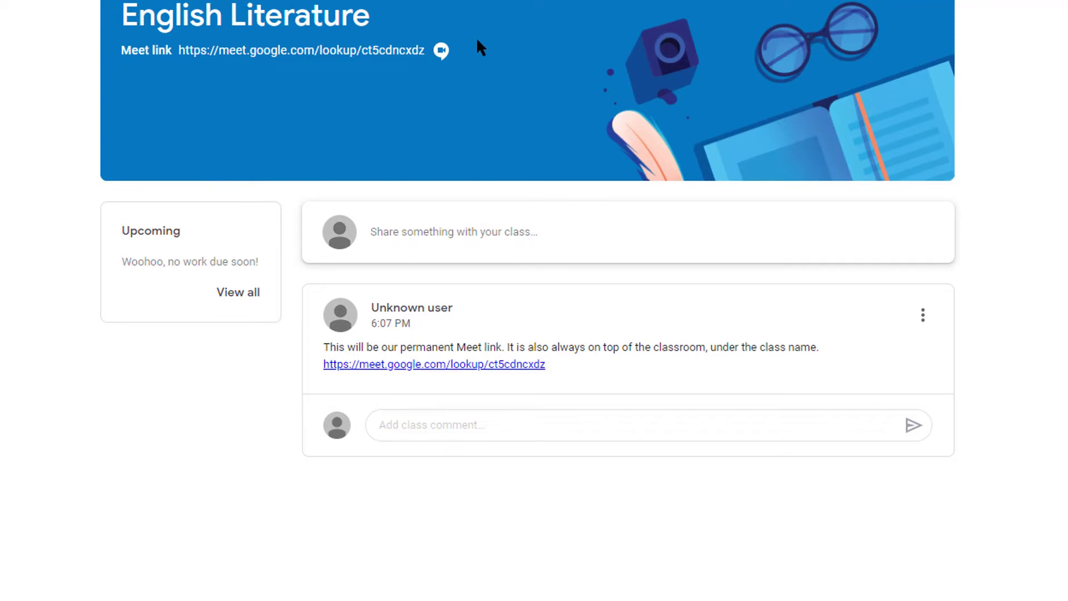
pyautogui.moveTo(357, 334)
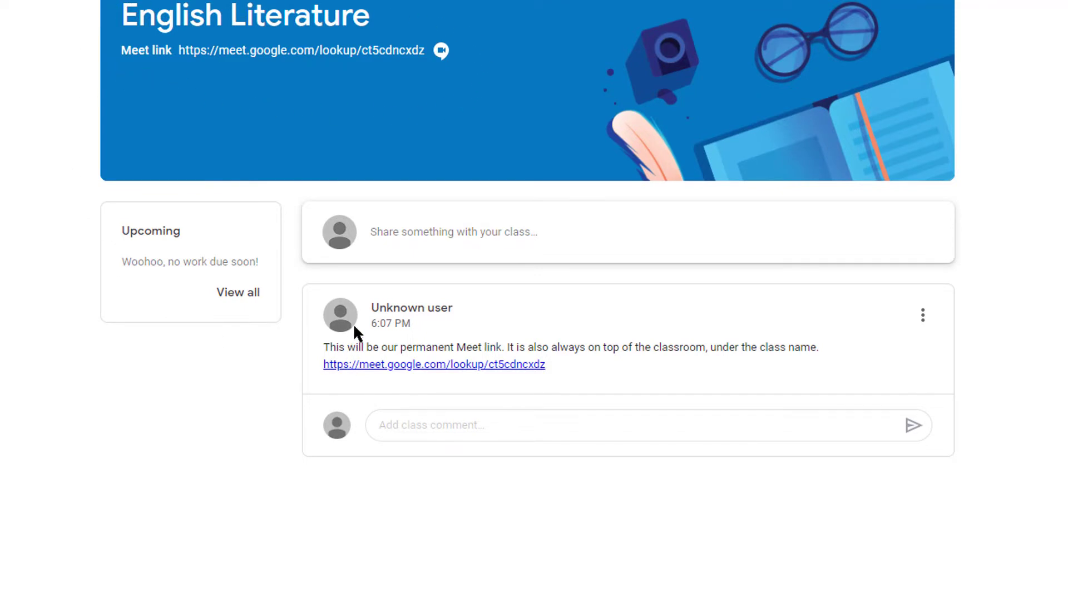
pyautogui.moveTo(652, 310)
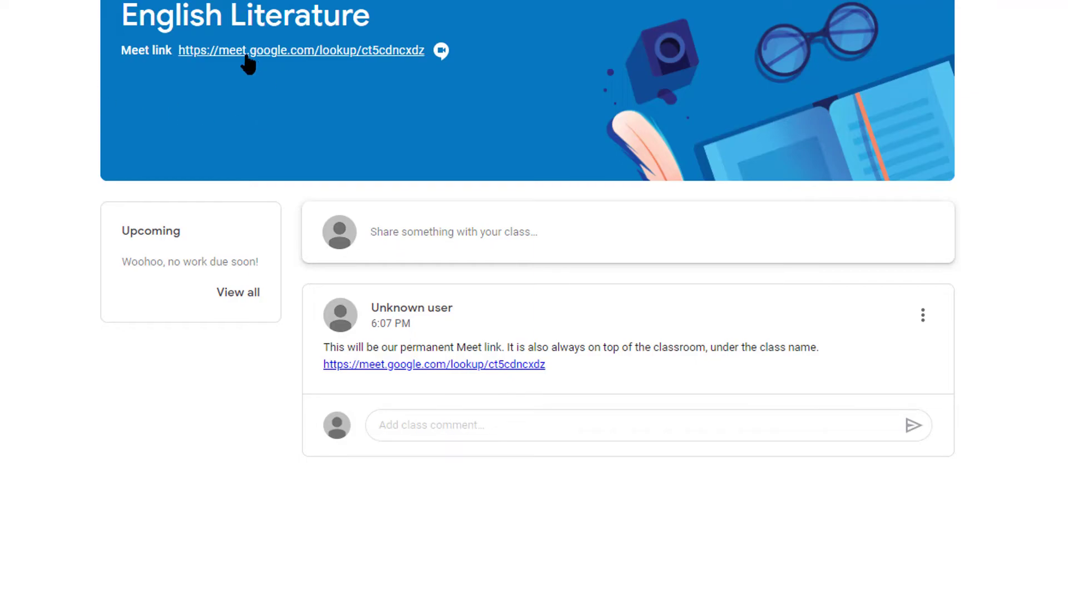
pyautogui.click(299, 51)
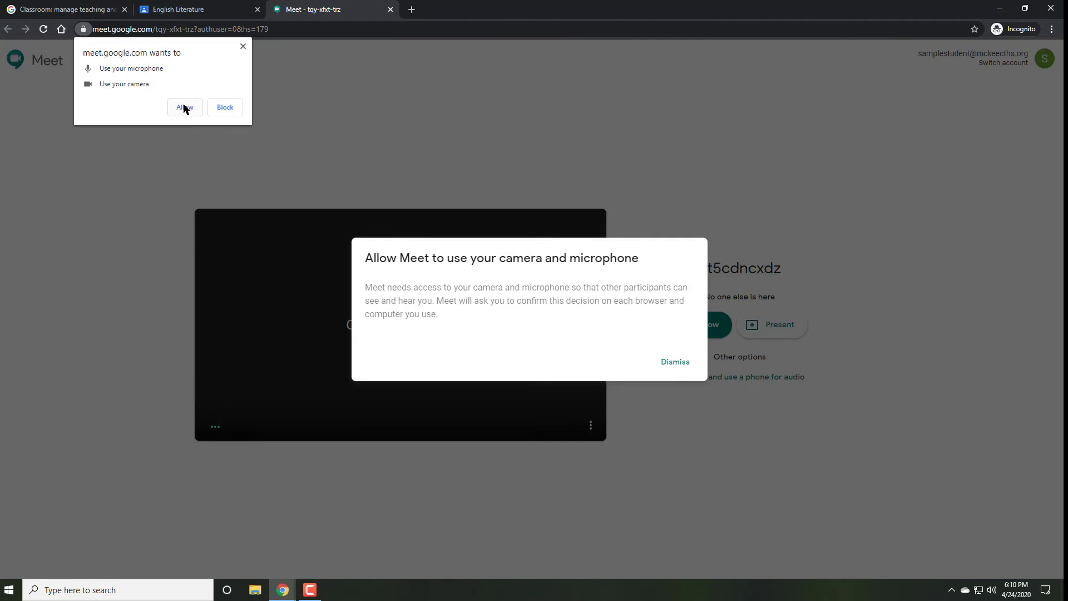
pyautogui.click(184, 107)
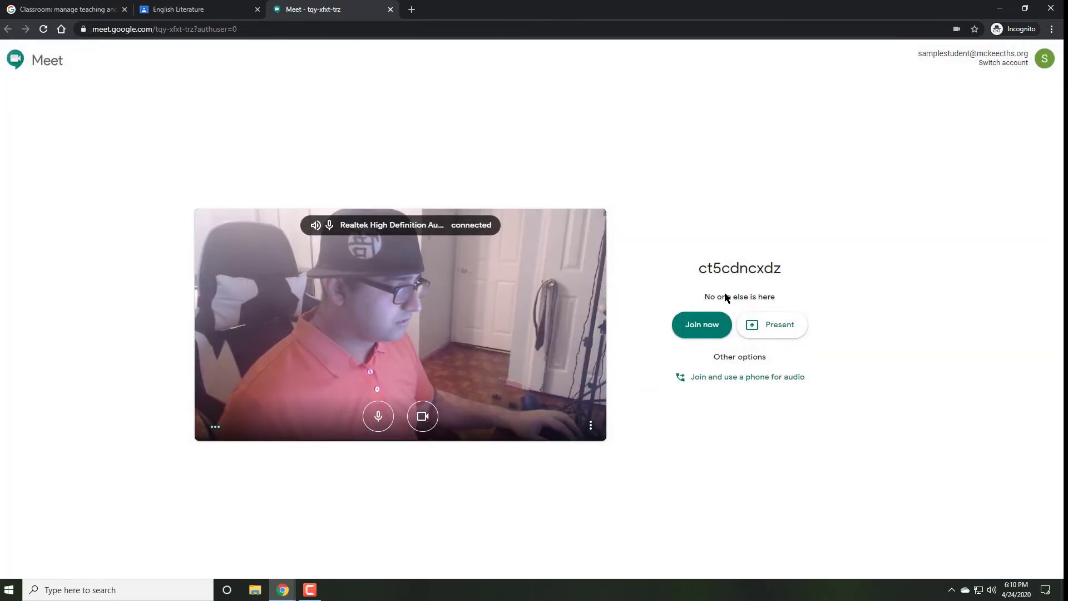
pyautogui.click(701, 324)
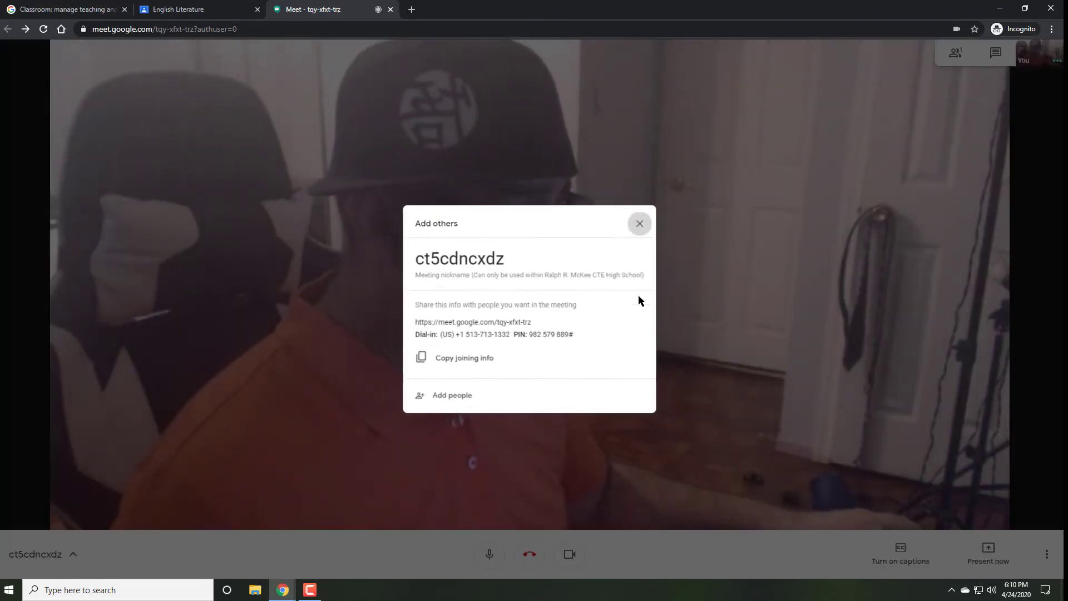
pyautogui.click(638, 224)
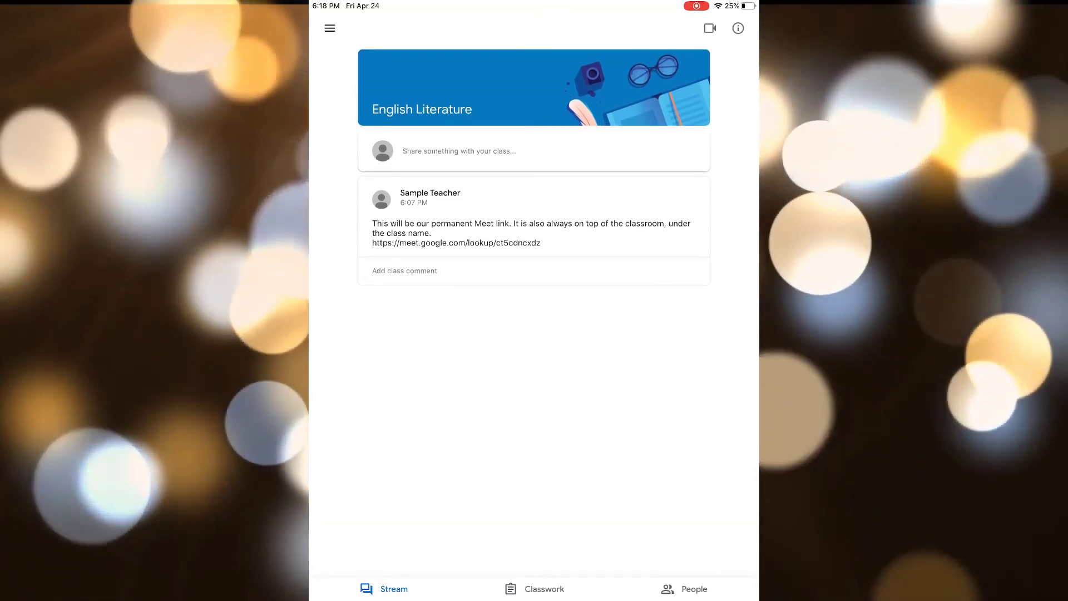
# - Show the class About details via the info icon and follow the video meeting link
pyautogui.click(738, 28)
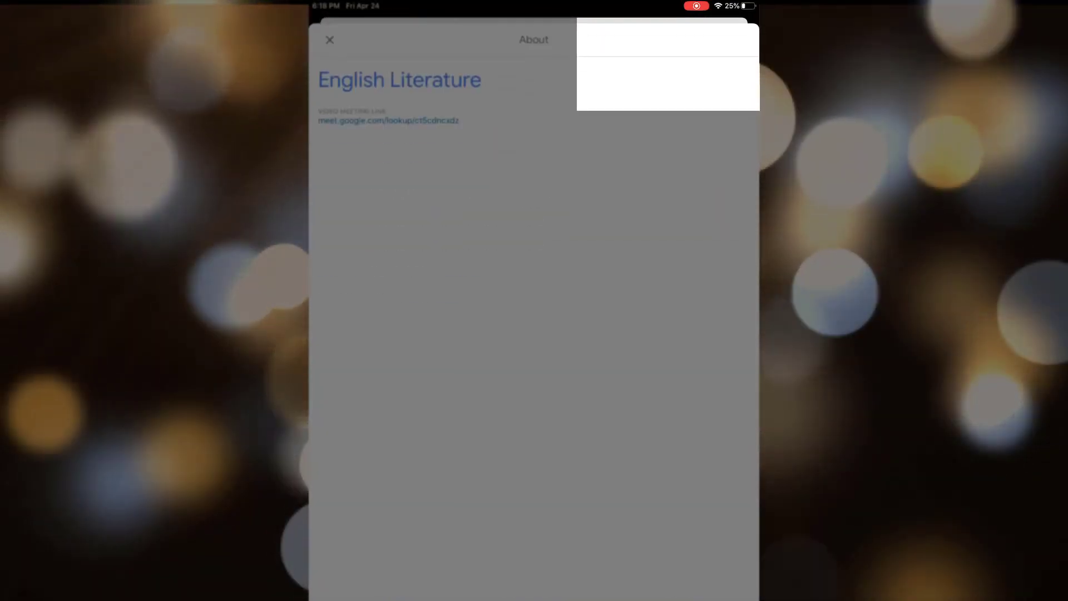
pyautogui.click(330, 39)
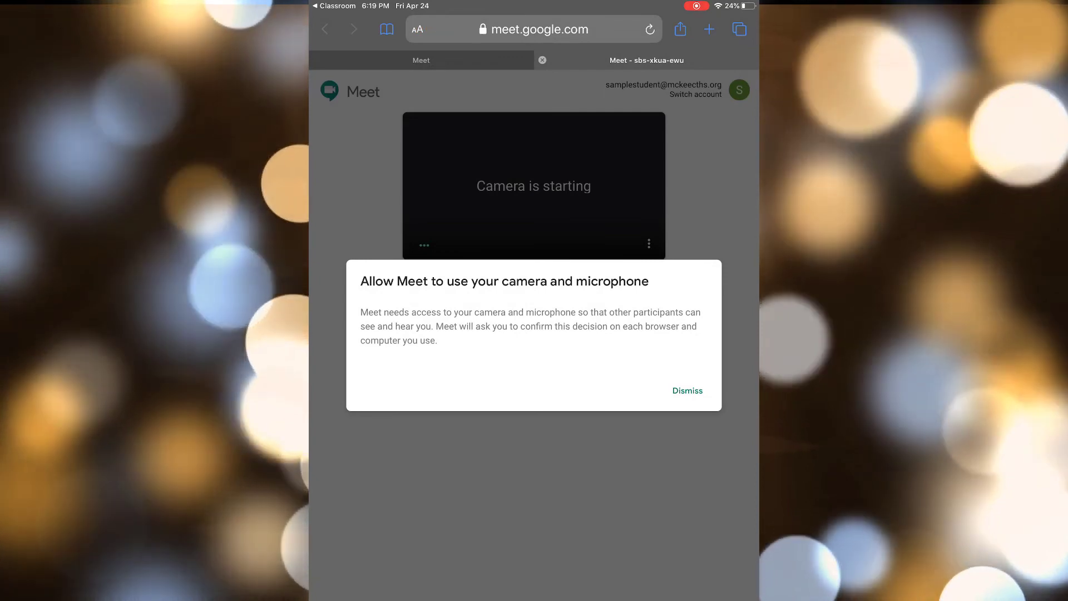
# - Dismiss the camera notice, join the call, hang up, and return to the iPad home screen
pyautogui.click(687, 390)
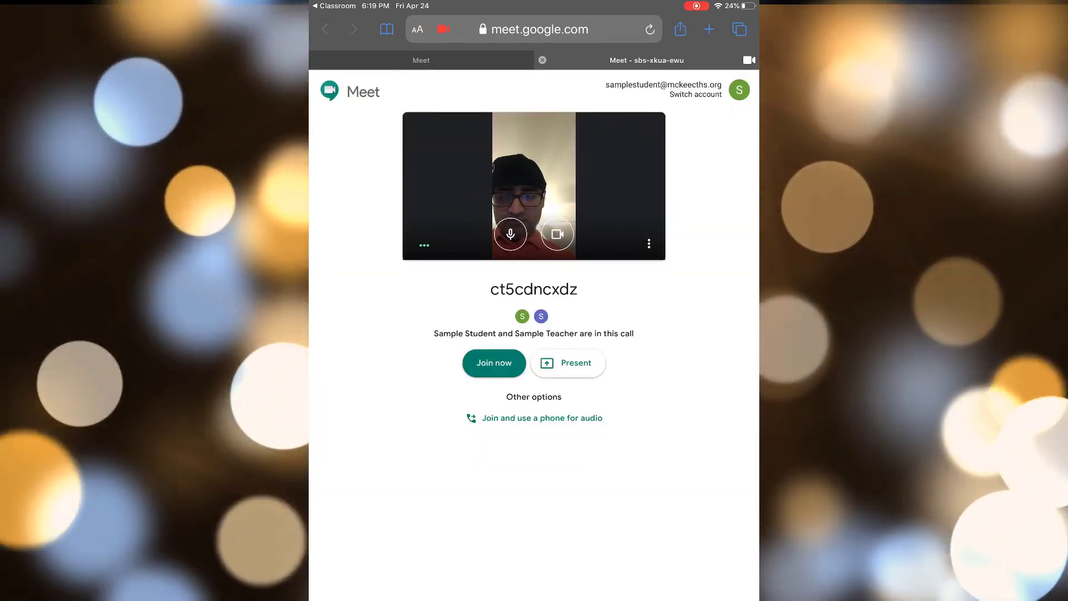
pyautogui.click(493, 363)
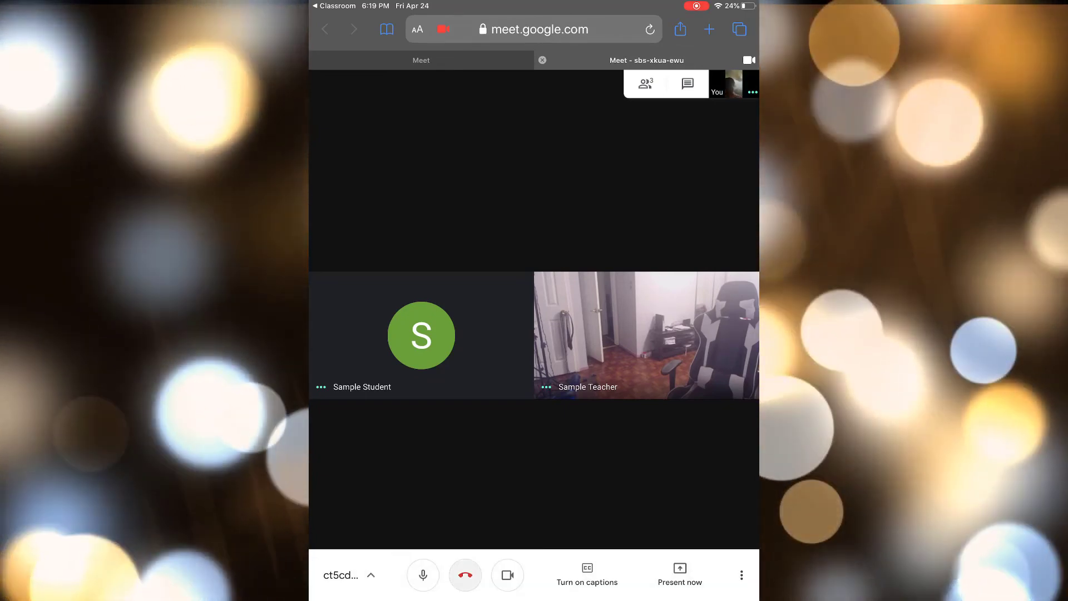
pyautogui.click(464, 574)
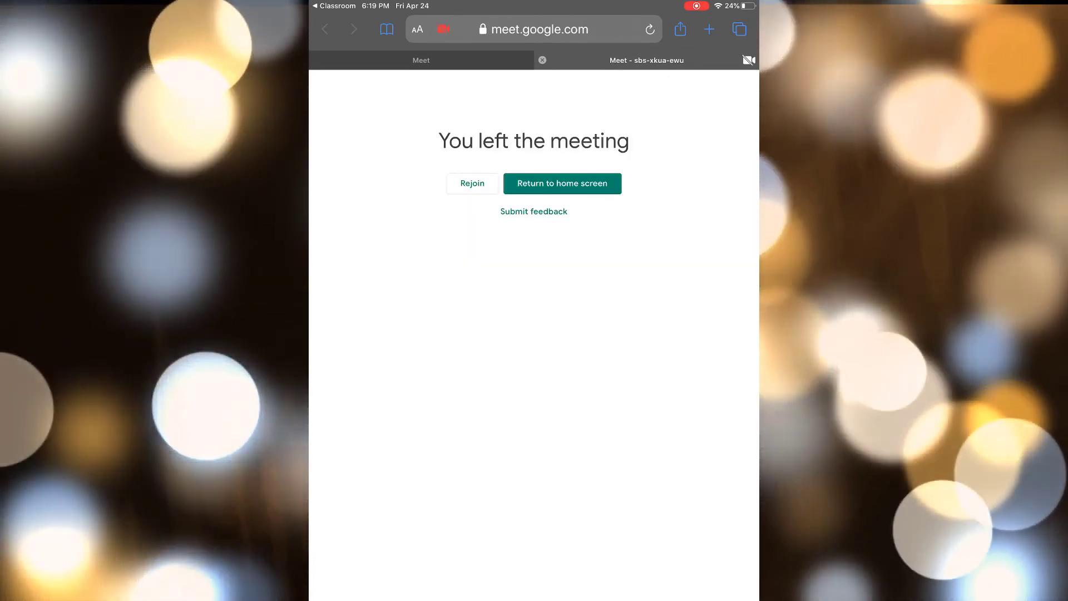
pyautogui.click(562, 183)
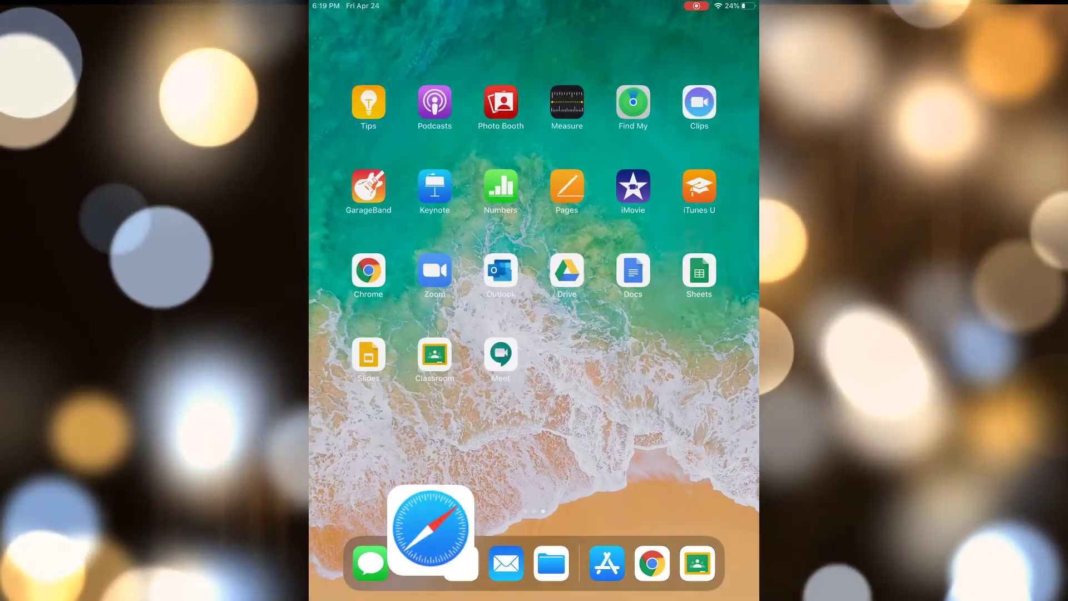